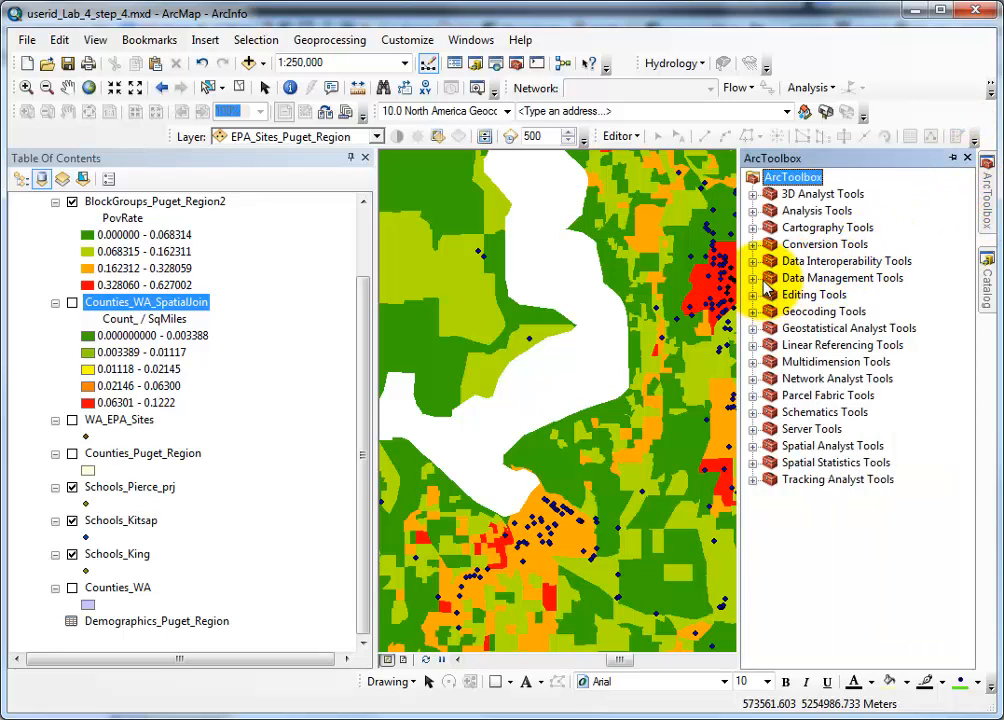
- Expand Data Management Tools > General and start the Merge tool
left_click(756, 244)
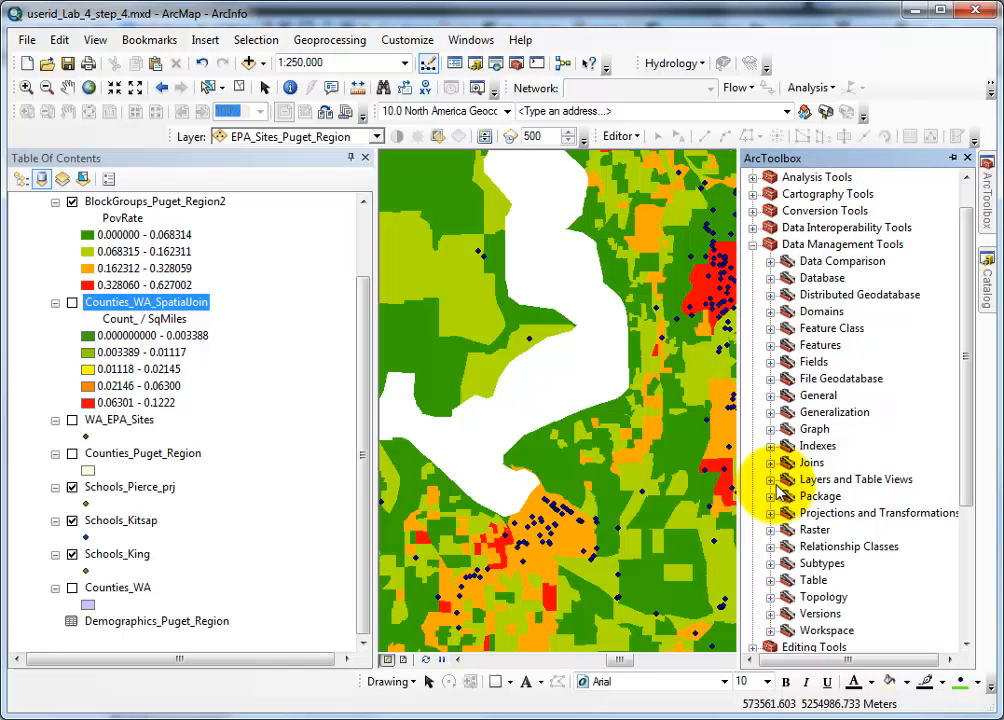
left_click(770, 396)
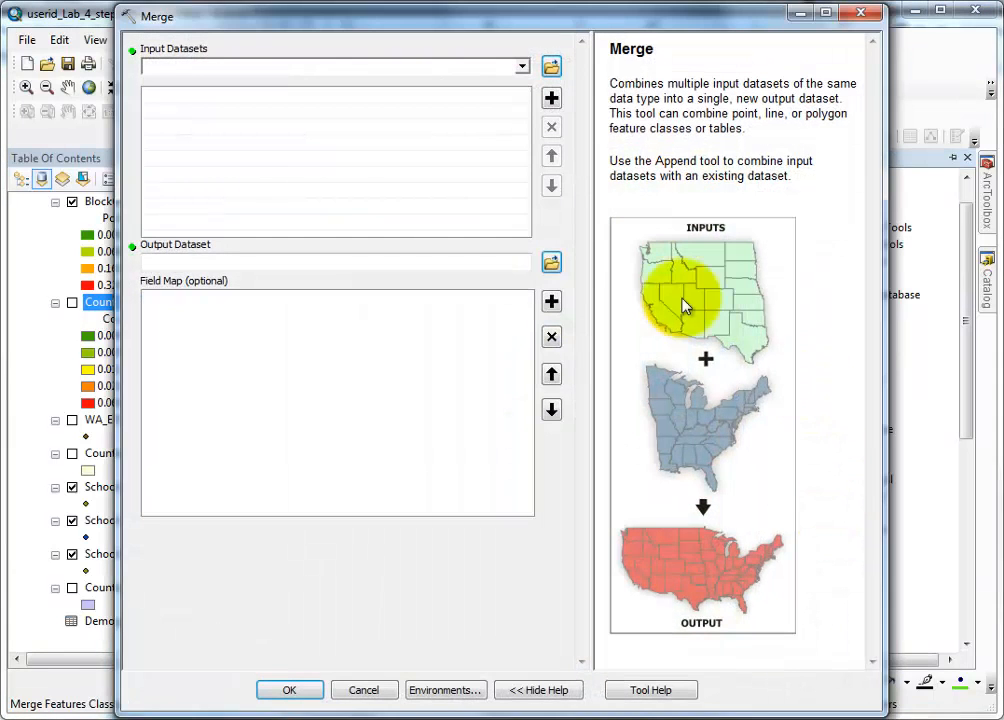
mouse_move(304, 600)
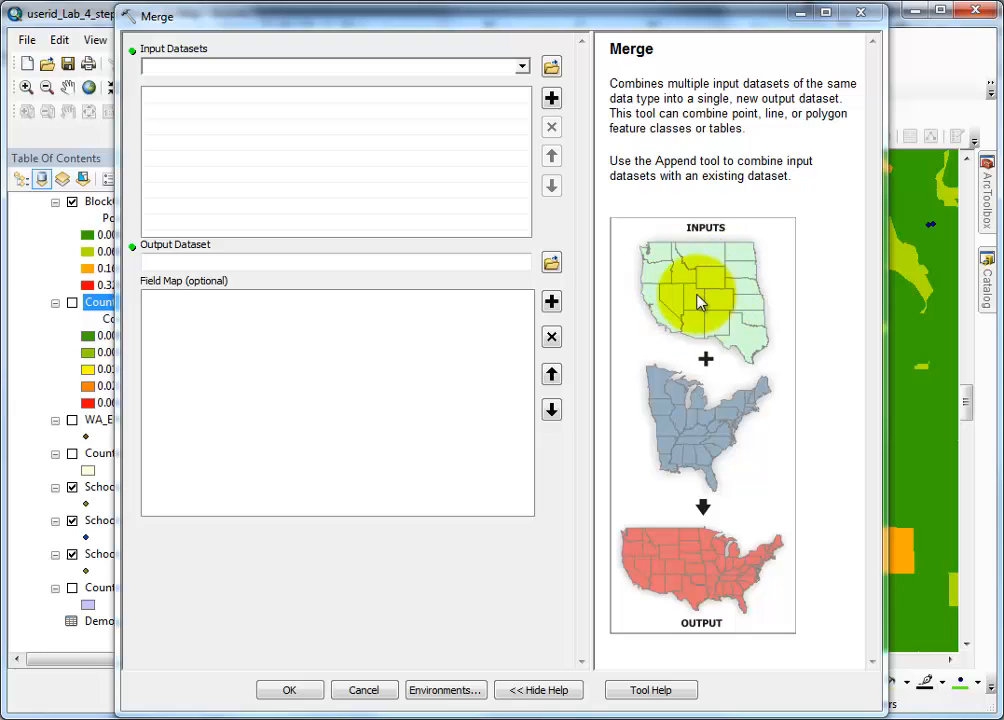
mouse_move(728, 436)
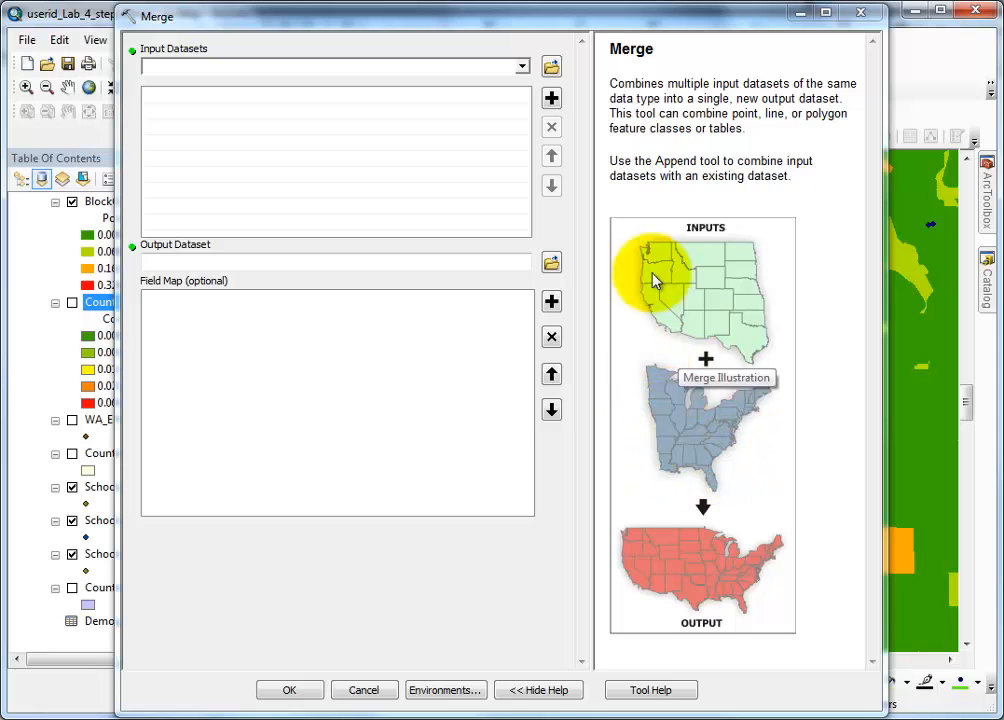
mouse_move(680, 450)
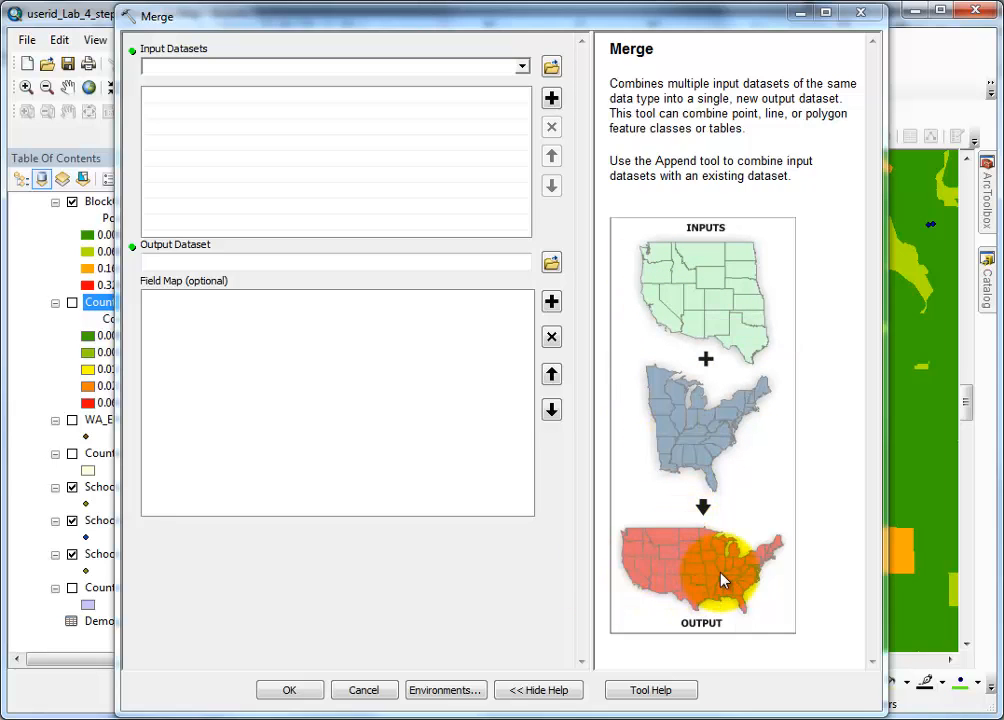
left_click(520, 66)
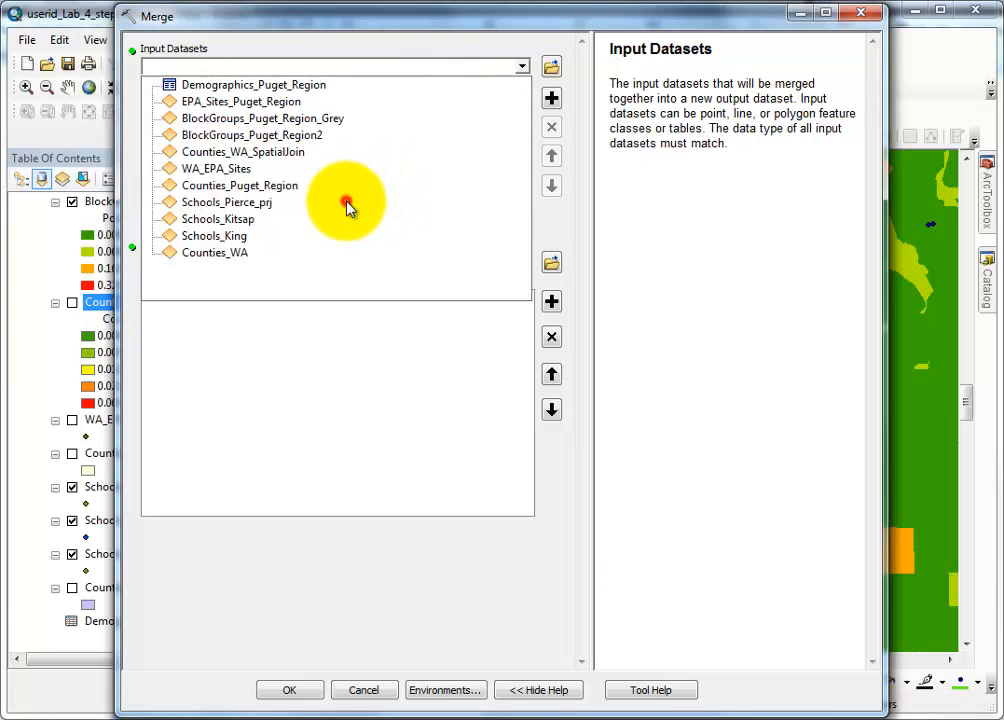
- Add Schools_Pierce_prj, Schools_Kitsap and Schools_King as inputs and browse for the output dataset
left_click(220, 218)
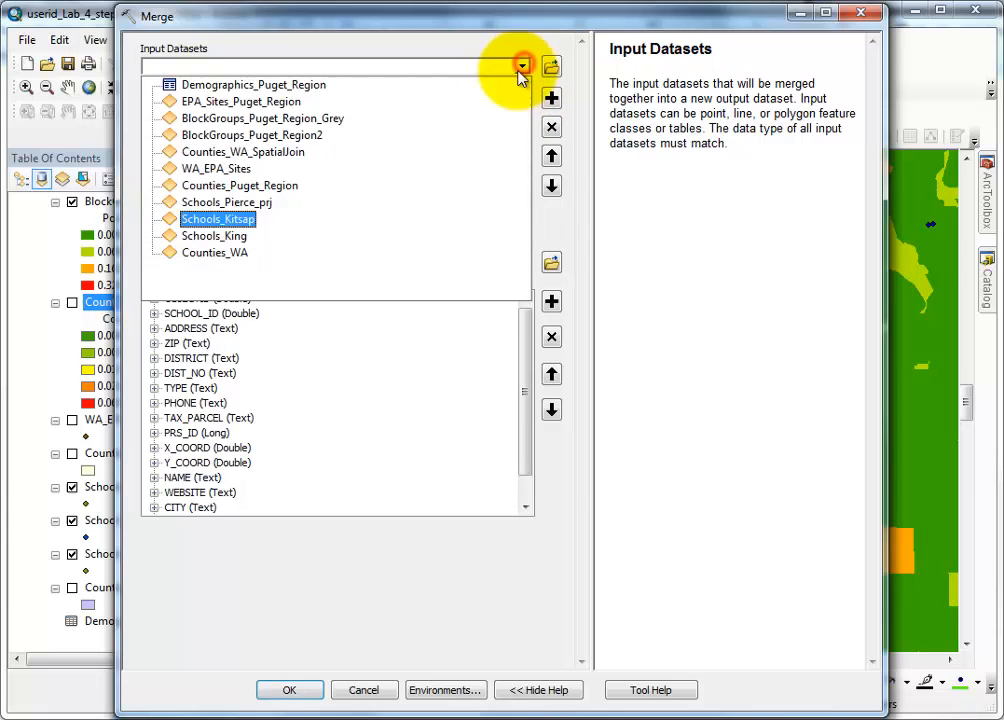
left_click(520, 66)
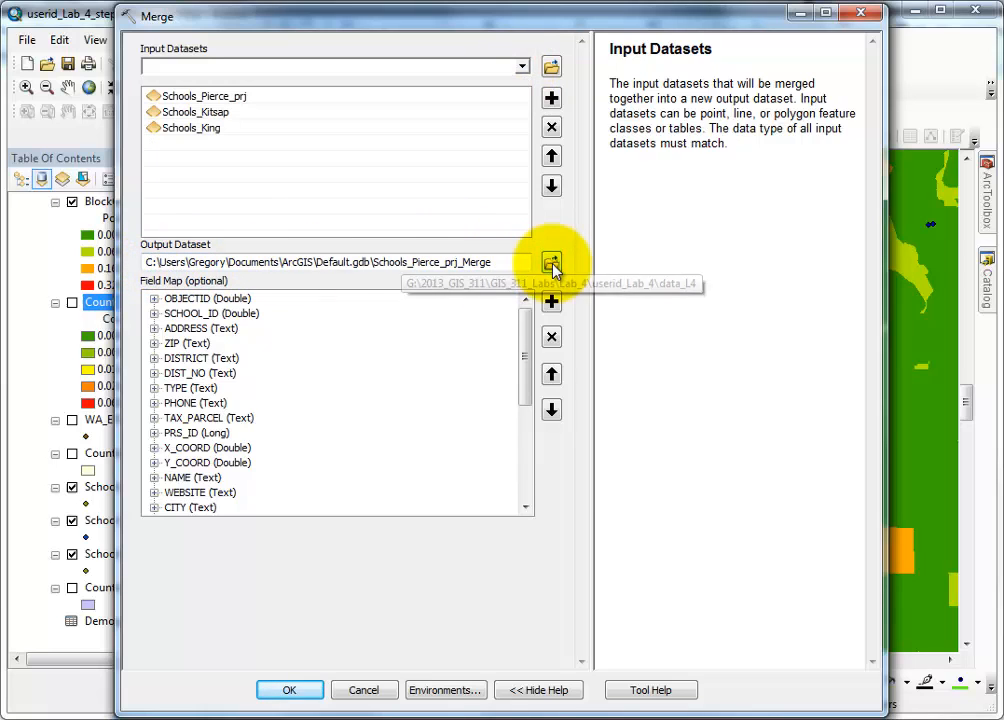
left_click(552, 262)
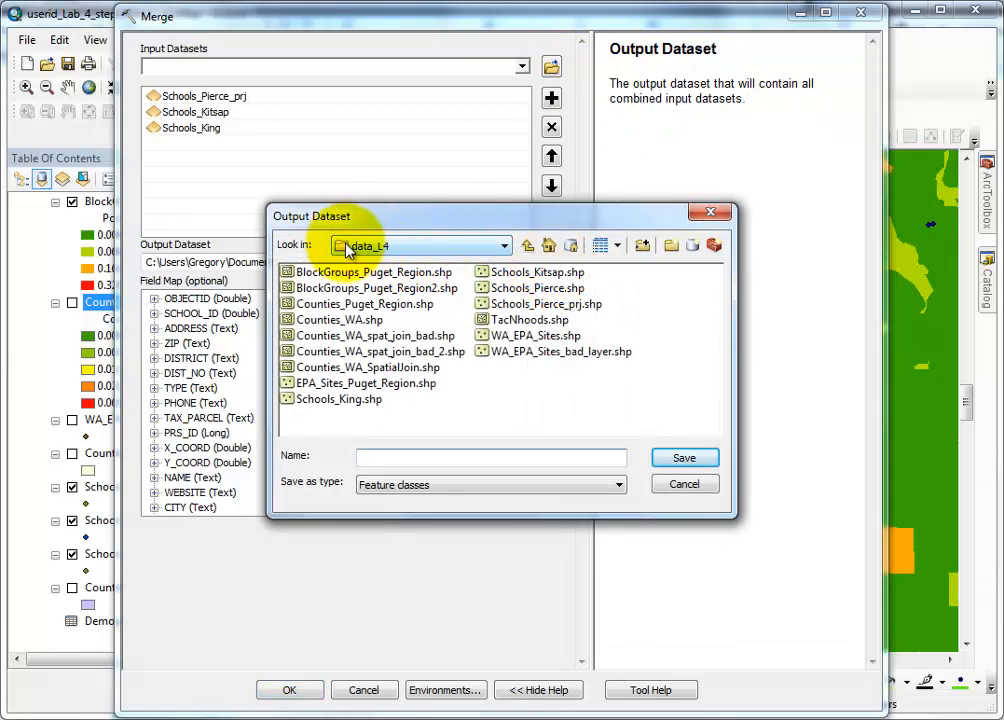
- Name the output School_Puget_Region in the lab data folder and run the Merge
left_click(490, 456)
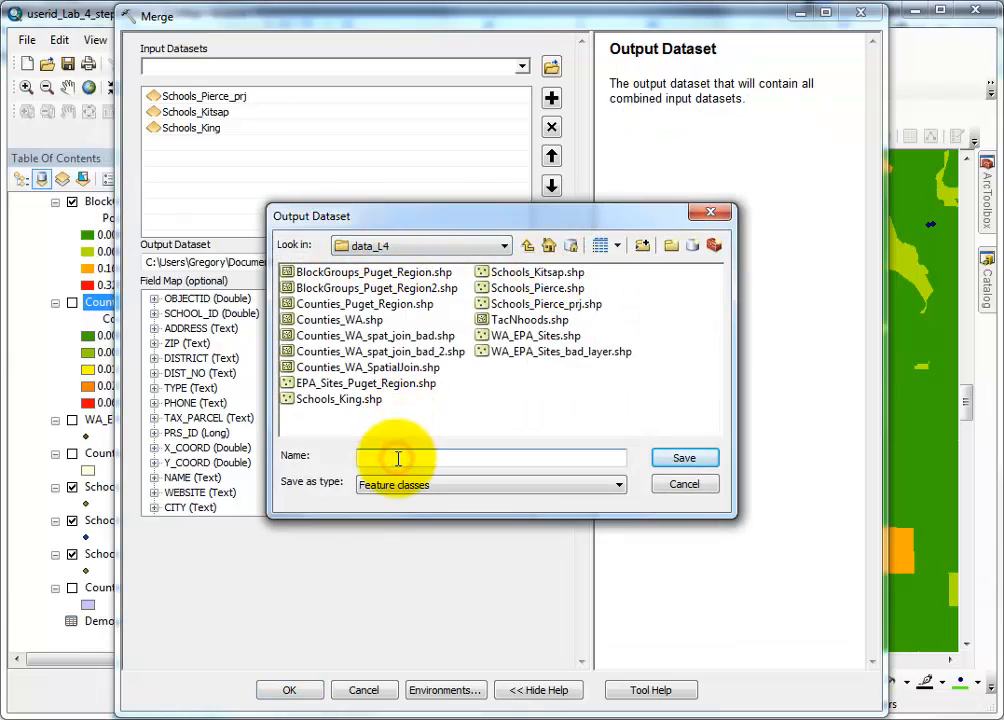
type("School")
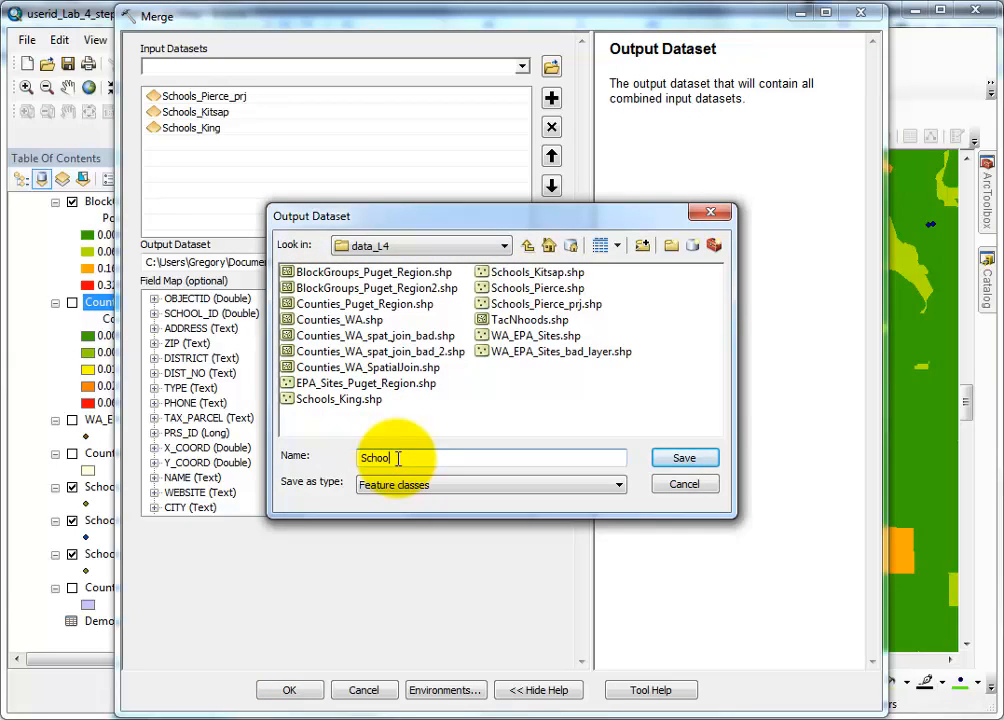
type("_Puget_R")
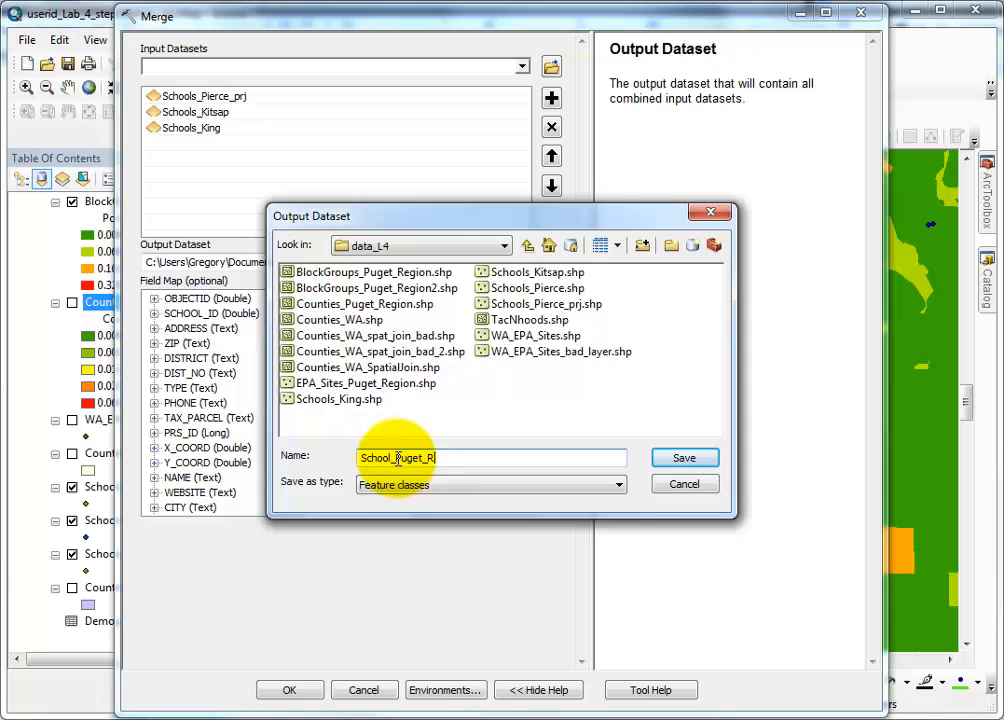
type("egion")
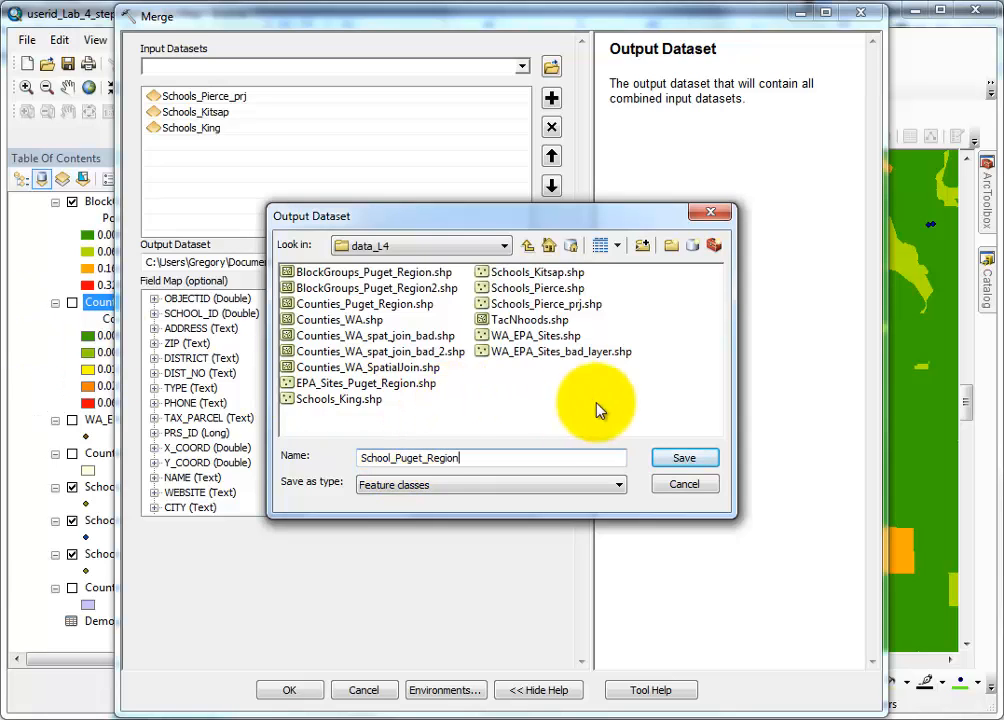
left_click(684, 456)
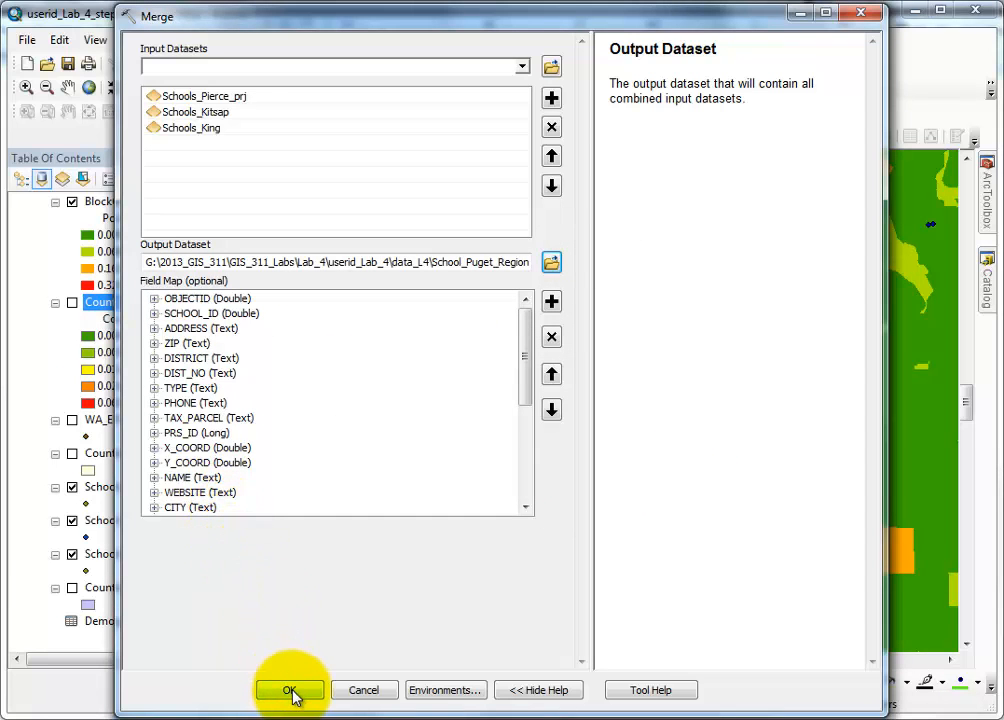
left_click(290, 690)
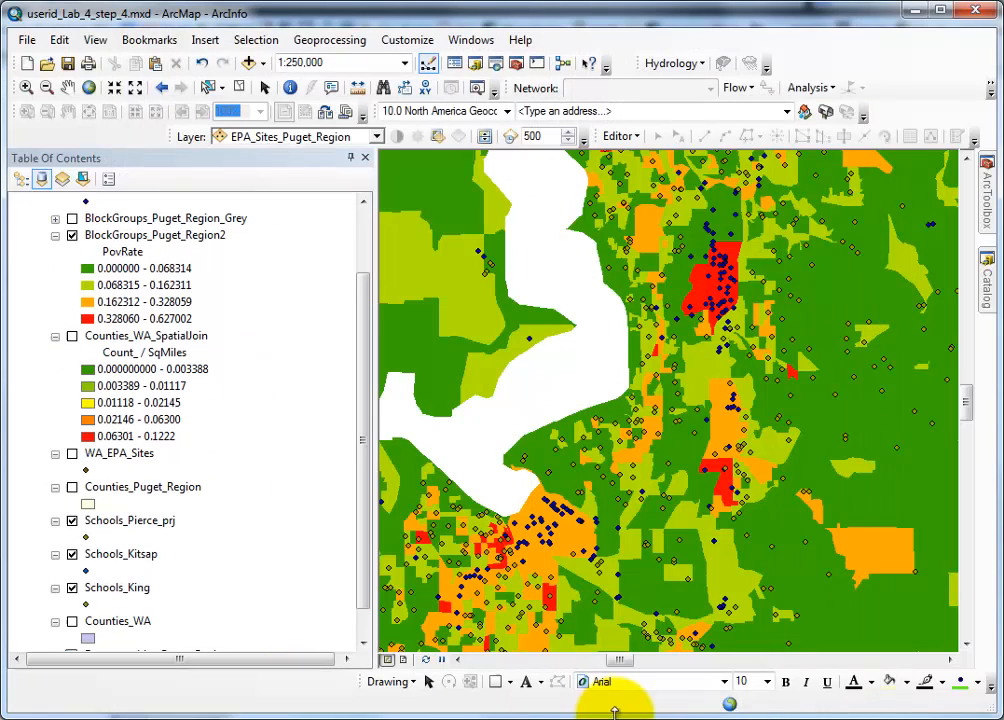